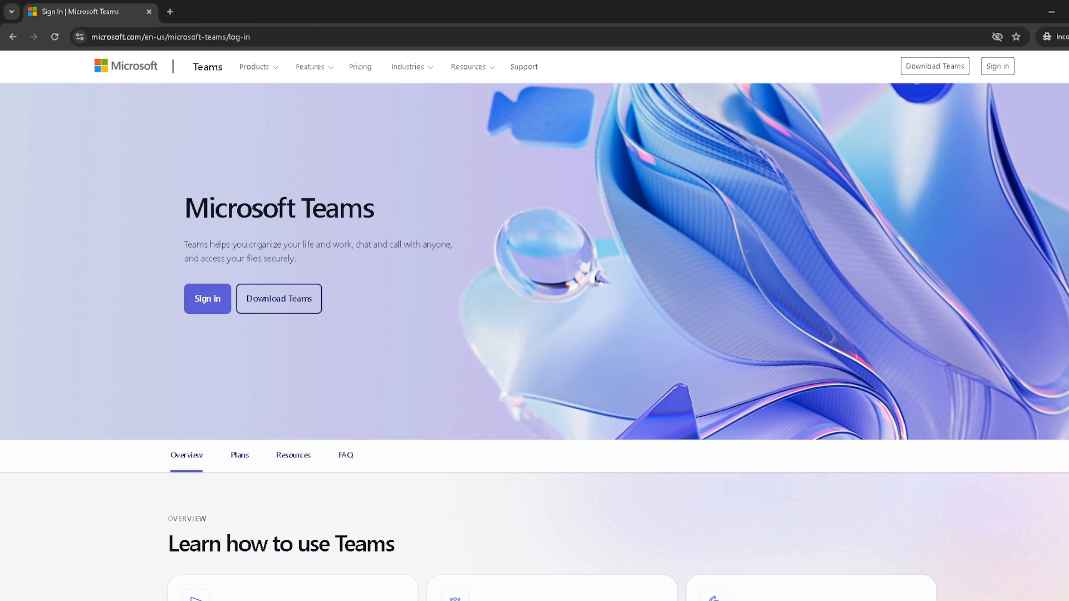
Sign in on the Microsoft Teams page so the web app loads in a new tab.
left_click(208, 299)
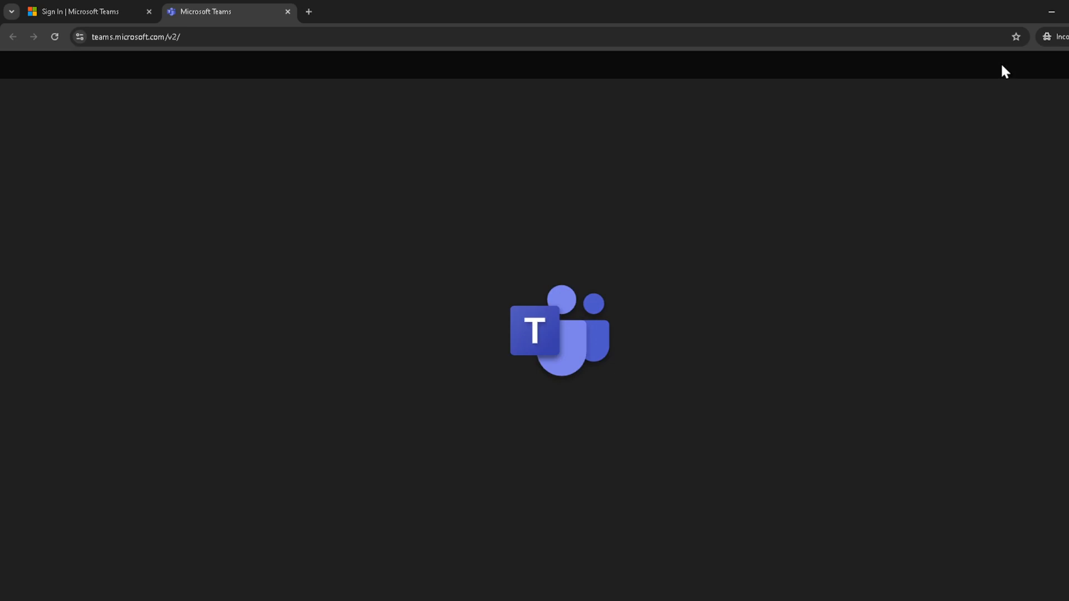
mouse_move(519, 202)
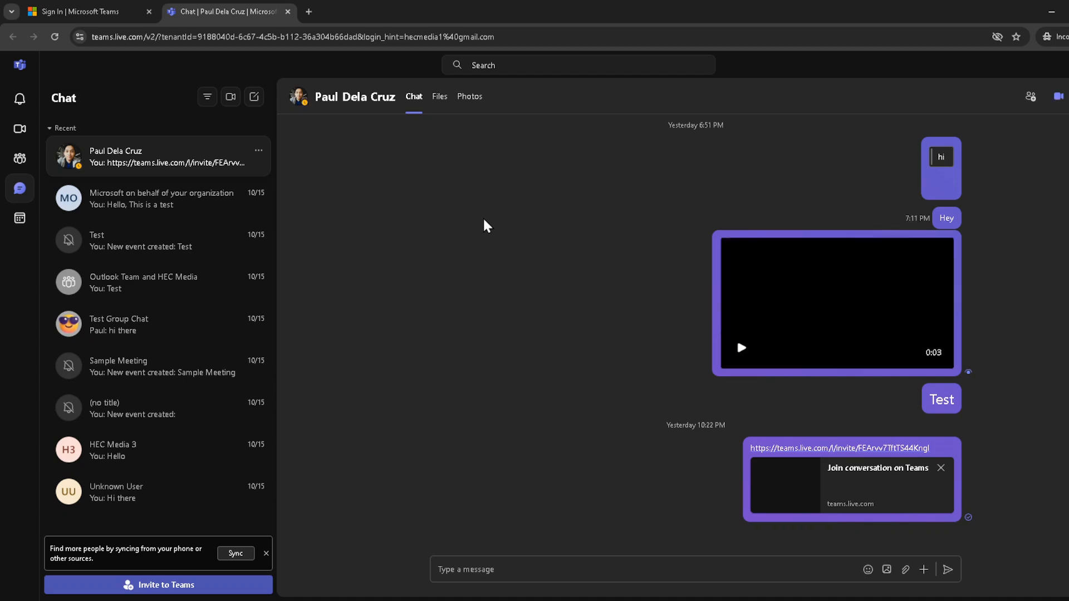
mouse_move(299, 234)
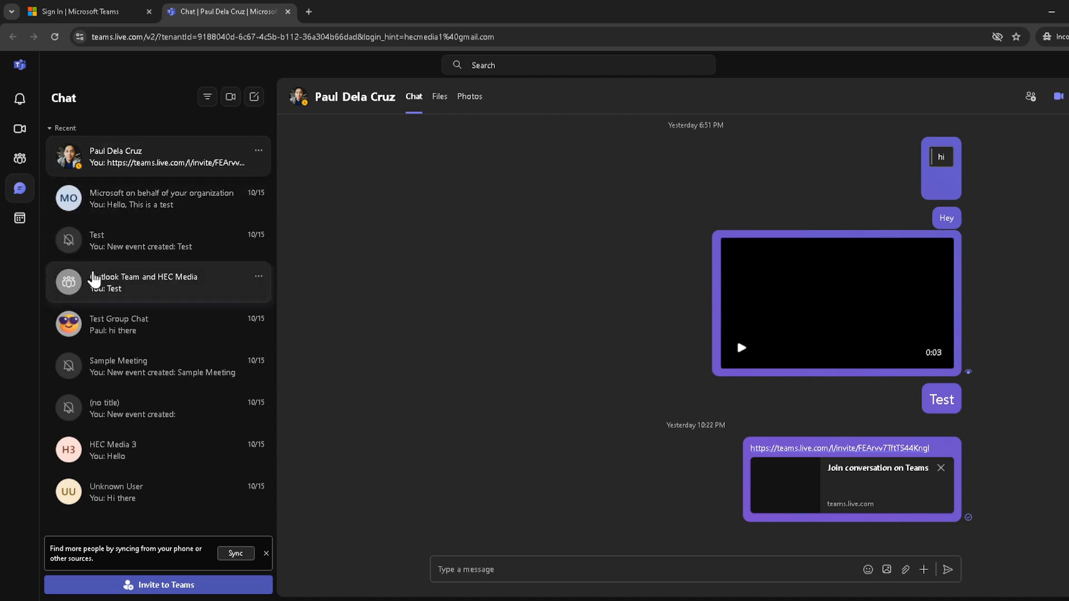
mouse_move(98, 324)
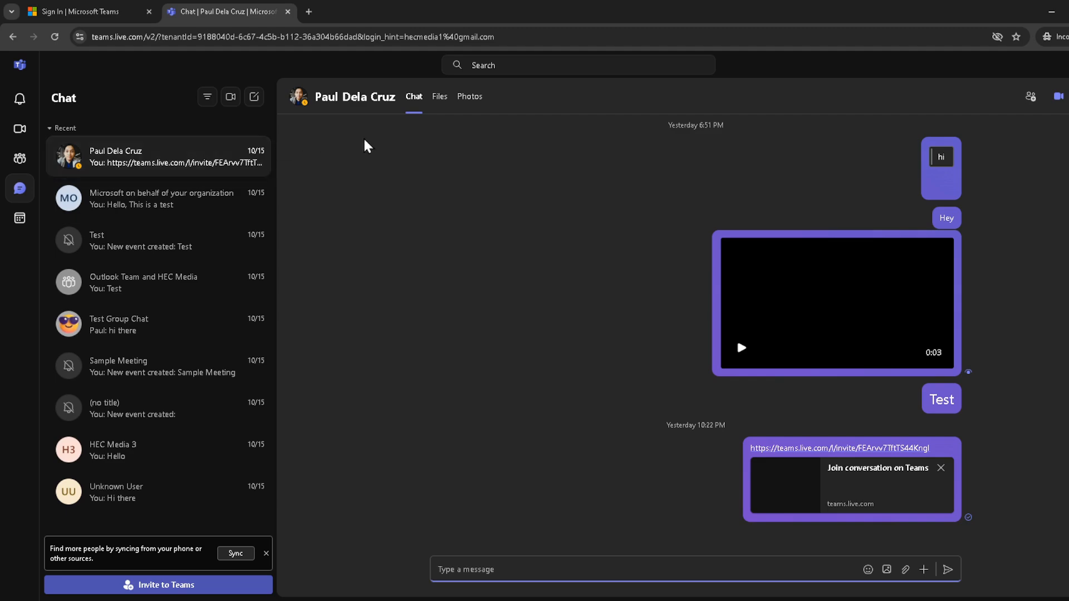
mouse_move(585, 176)
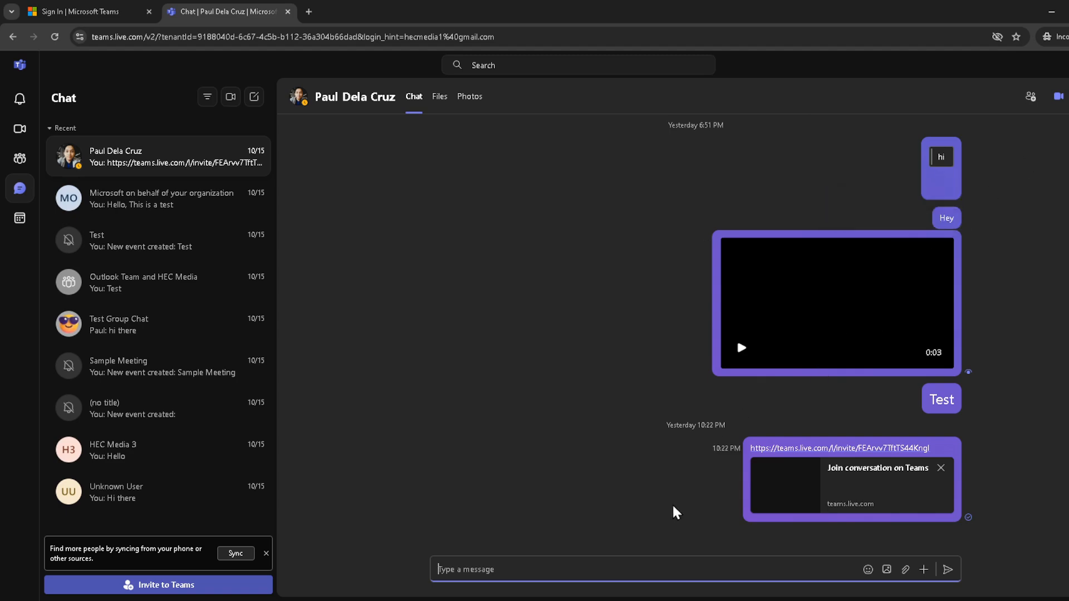
mouse_move(647, 449)
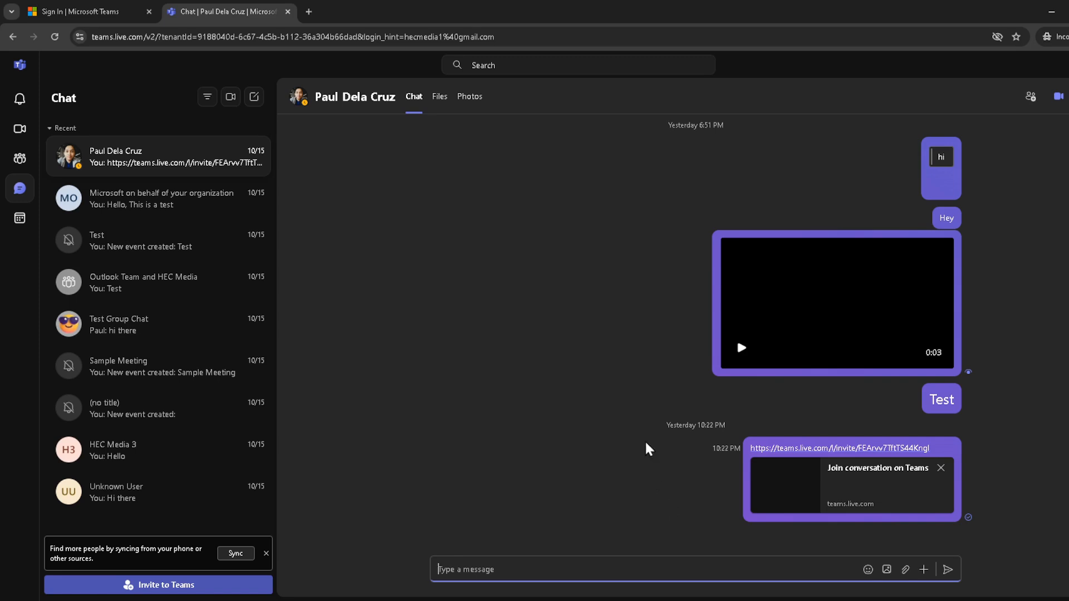
mouse_move(176, 255)
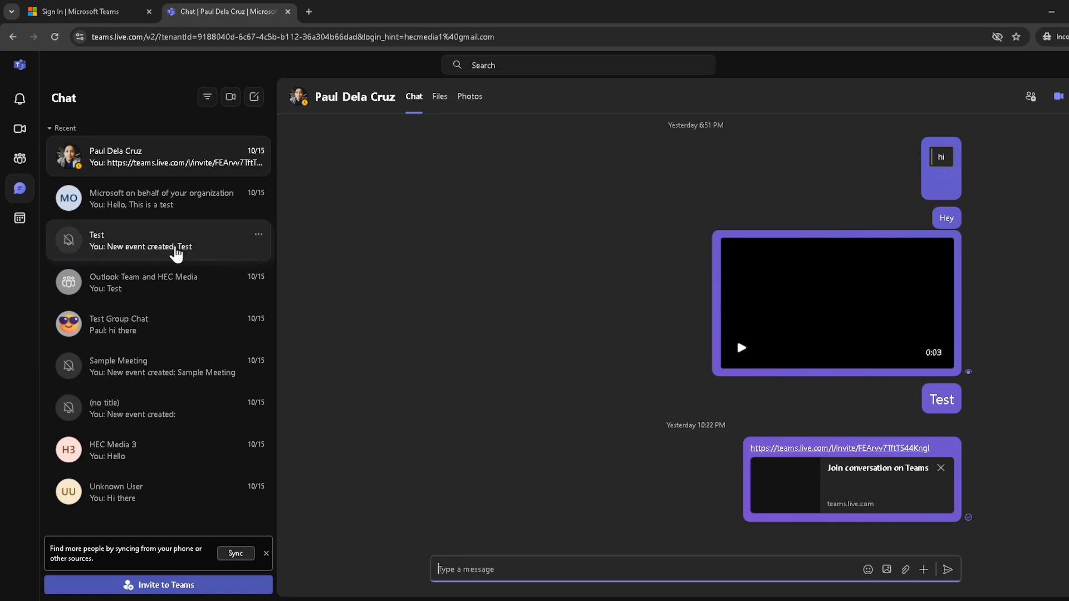
mouse_move(112, 325)
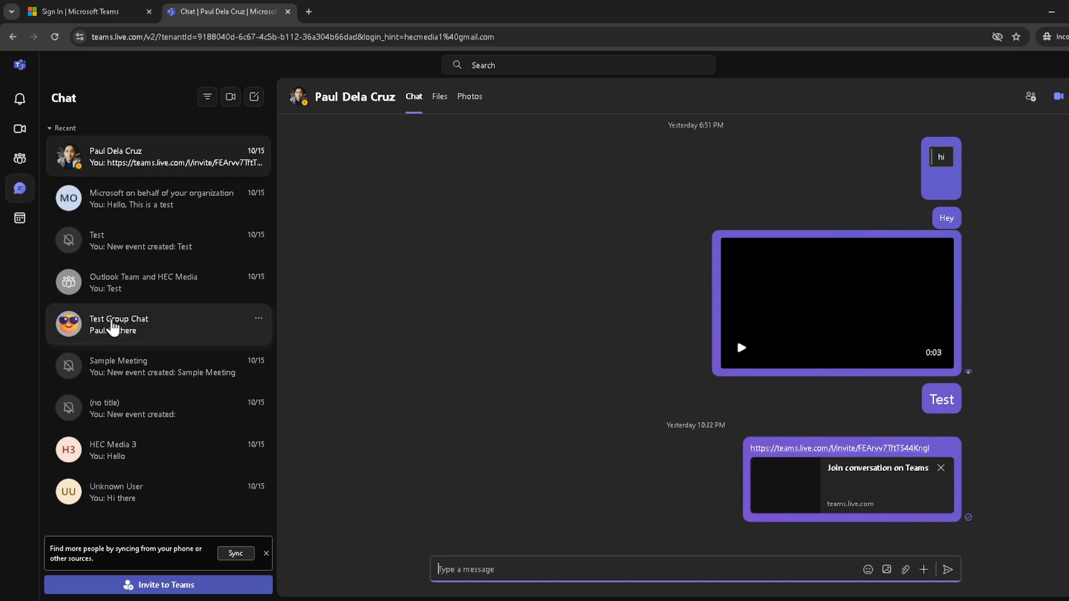
mouse_move(116, 327)
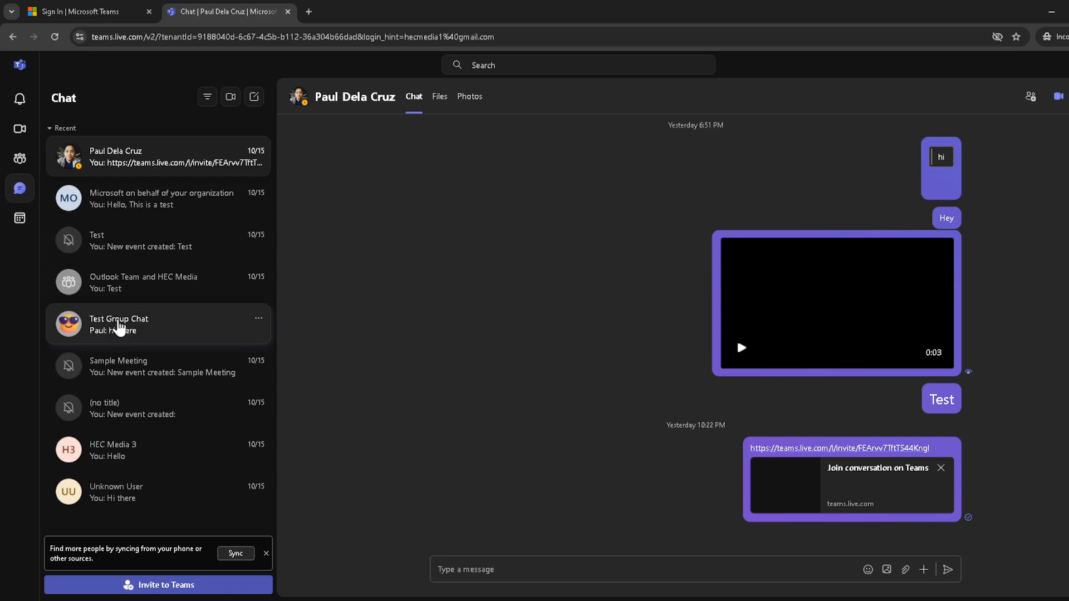
Select Test Group Chat from the Recent chat list.
left_click(119, 324)
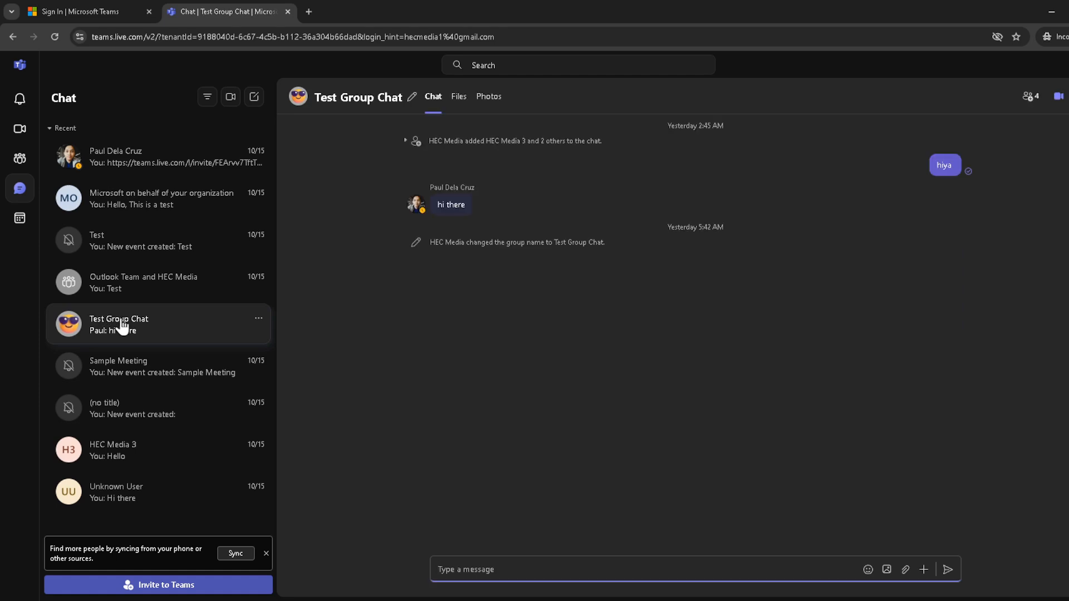
mouse_move(134, 323)
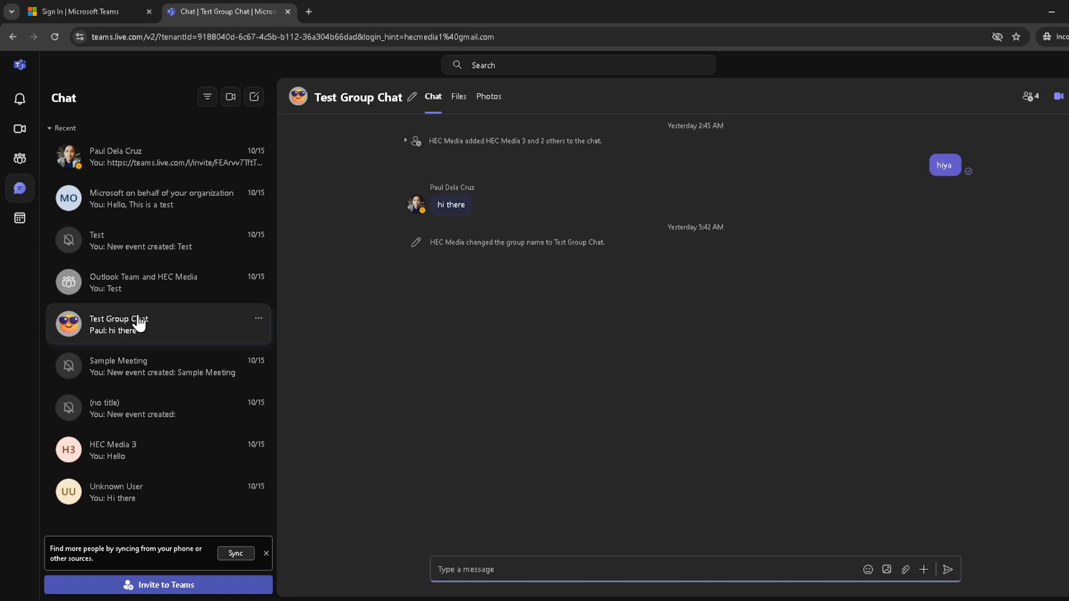
mouse_move(270, 301)
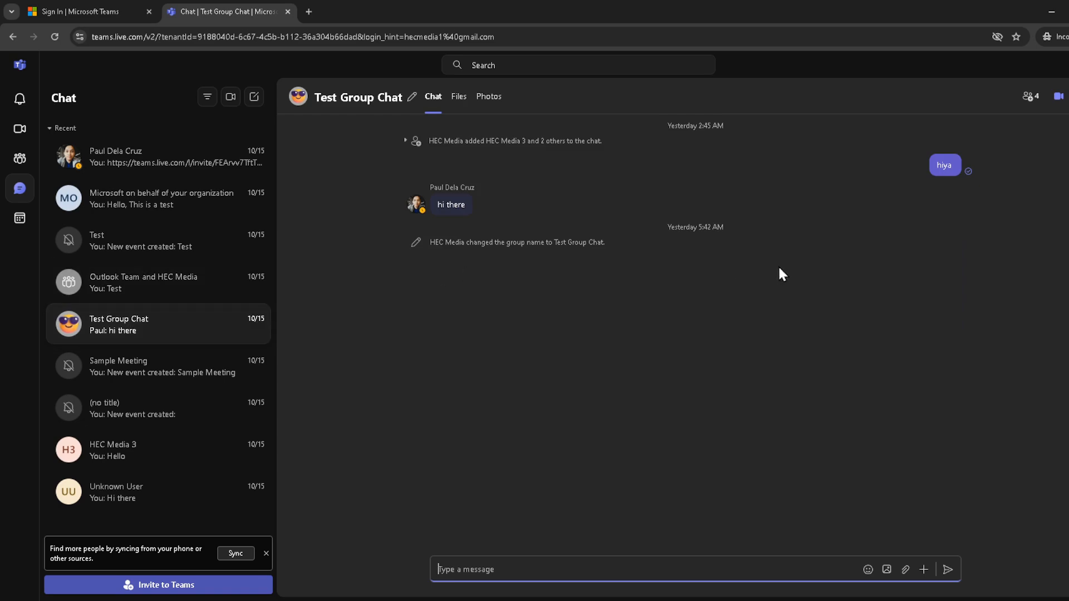
mouse_move(1060, 115)
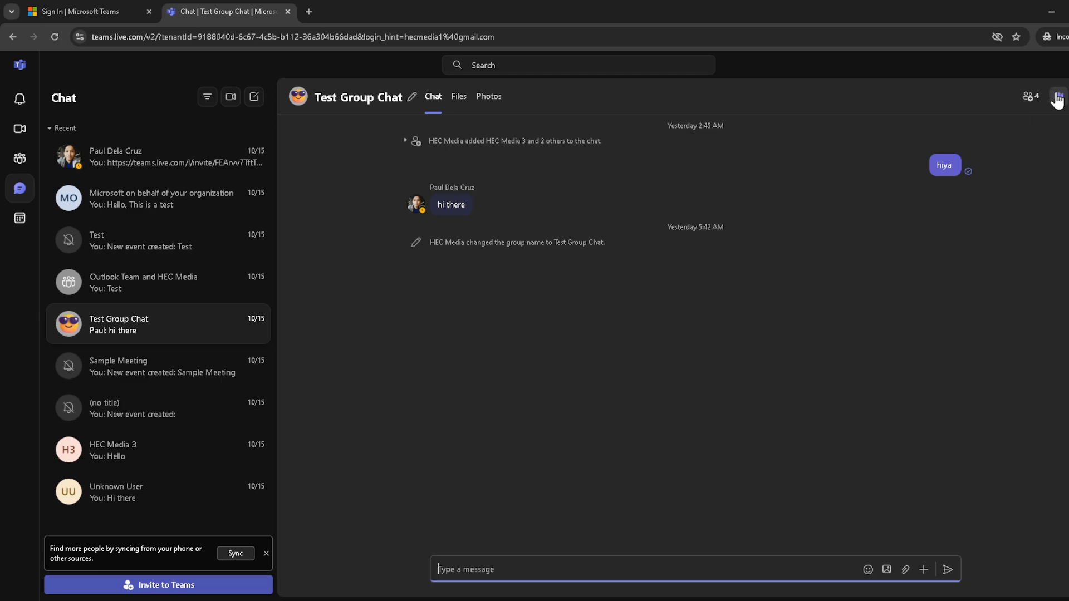
mouse_move(1063, 96)
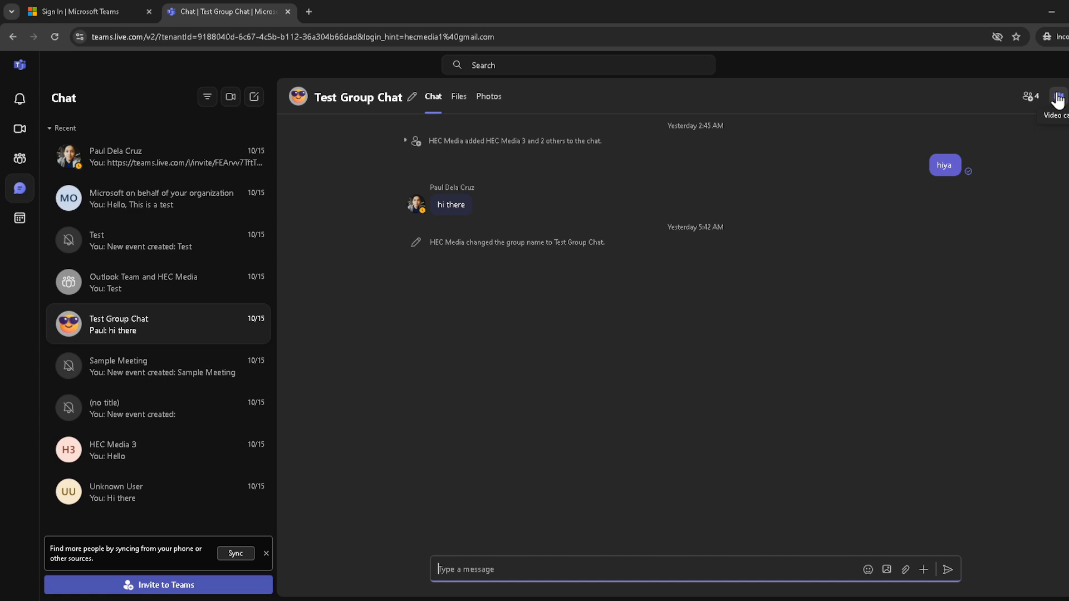
Start a video call from the Test Group Chat header and switch the camera off.
left_click(1061, 97)
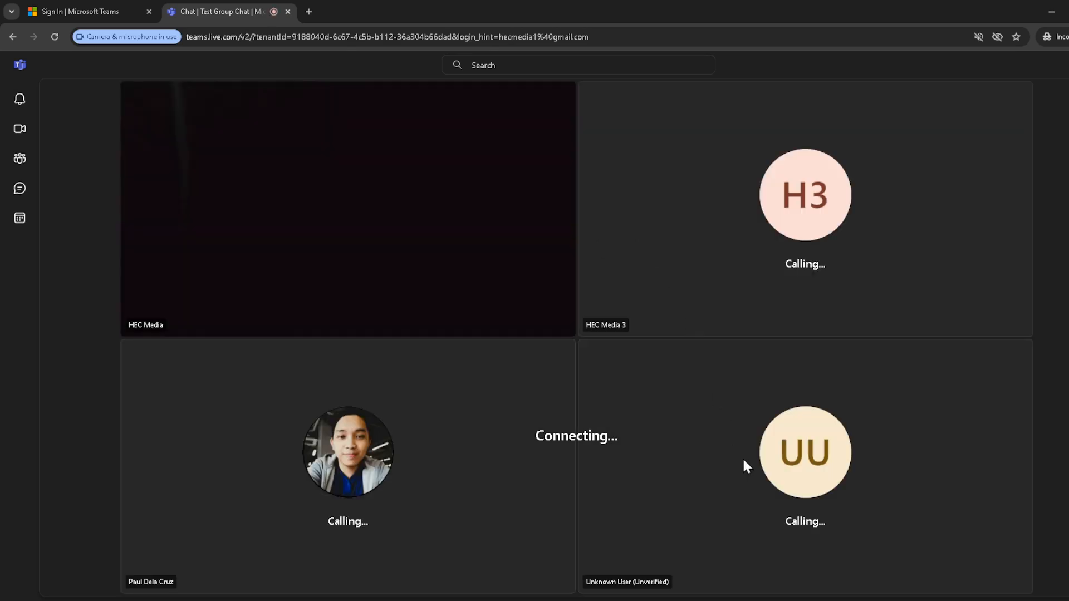
mouse_move(288, 316)
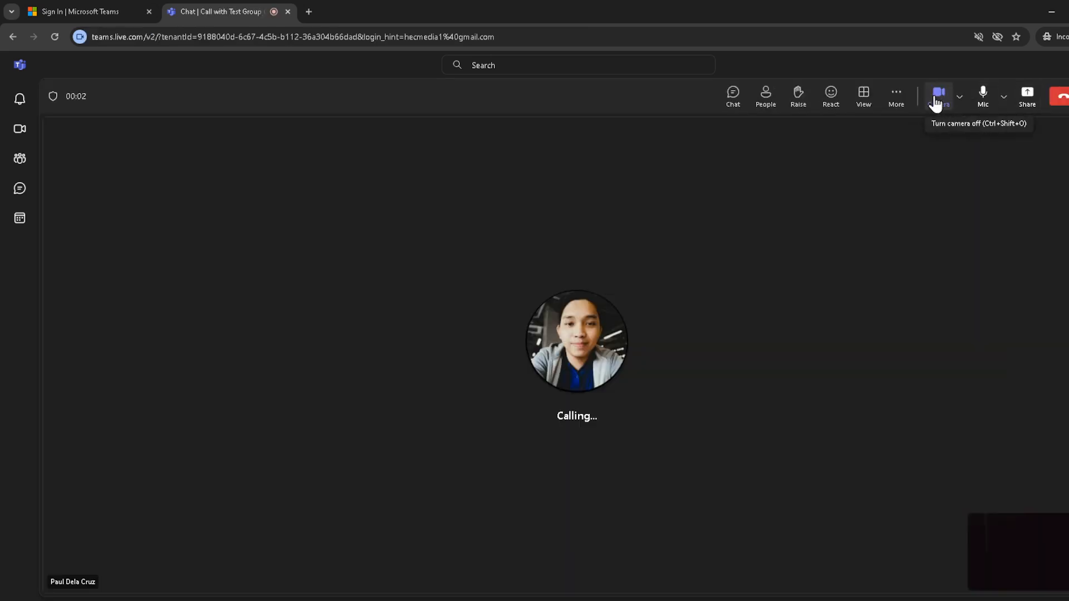
left_click(938, 90)
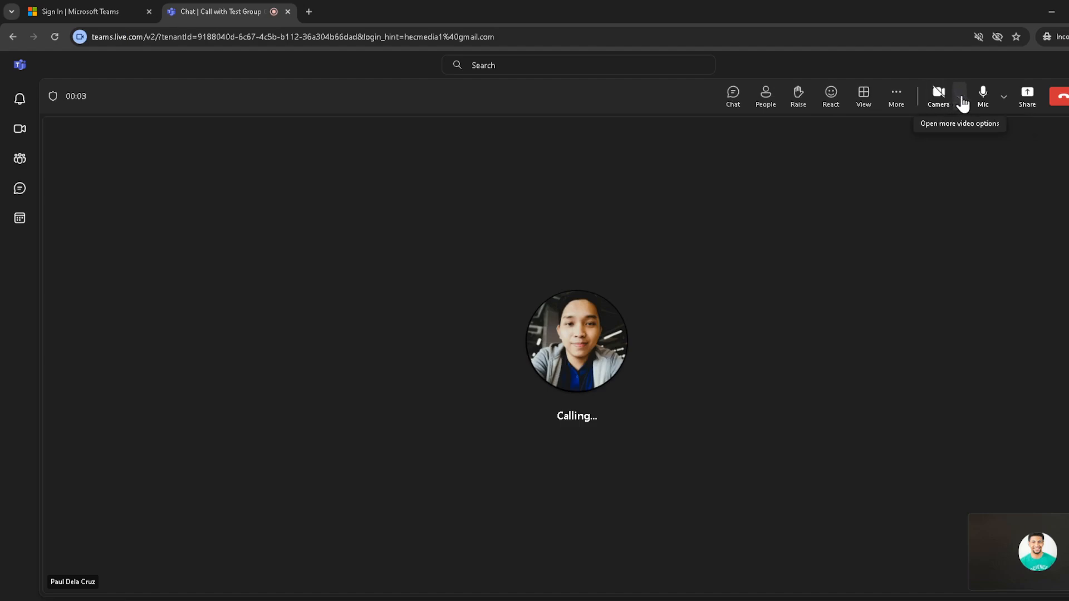